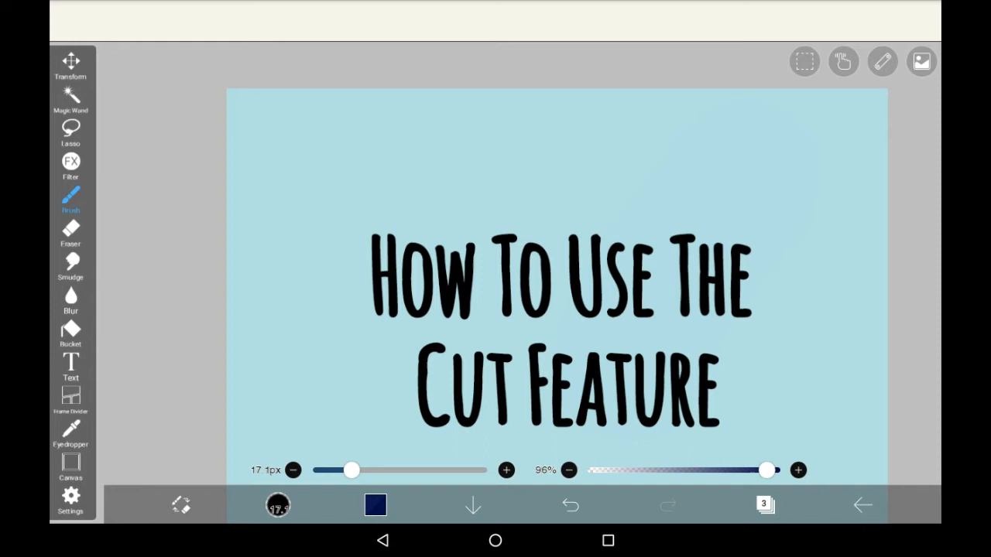
Step: Draw a dark-blue round face with two vertical lines and two small oval eyes
left_click_drag(350, 471, 337, 471)
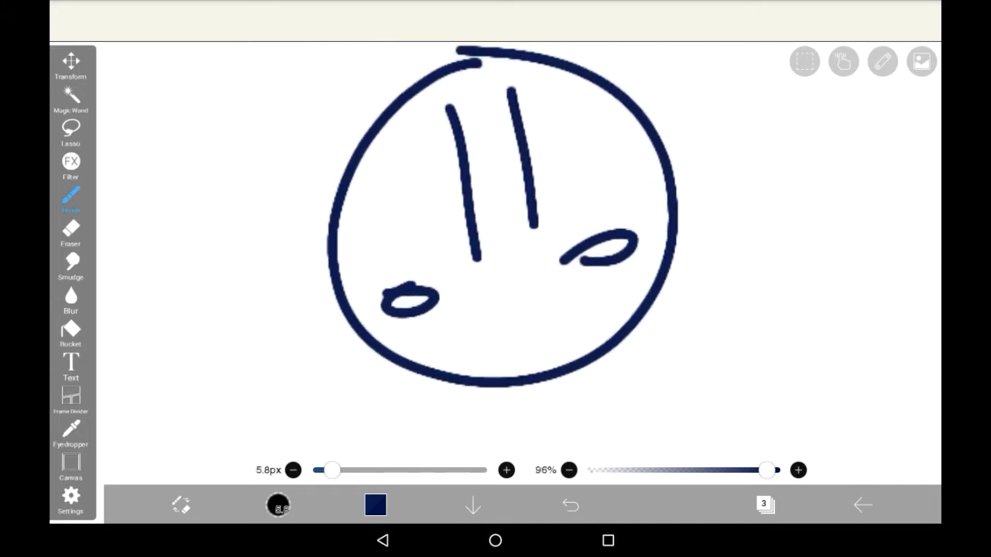
Step: Clear the doodle to a light-blue canvas and bring up the Cut/Copy/Paste selection actions
left_click(809, 64)
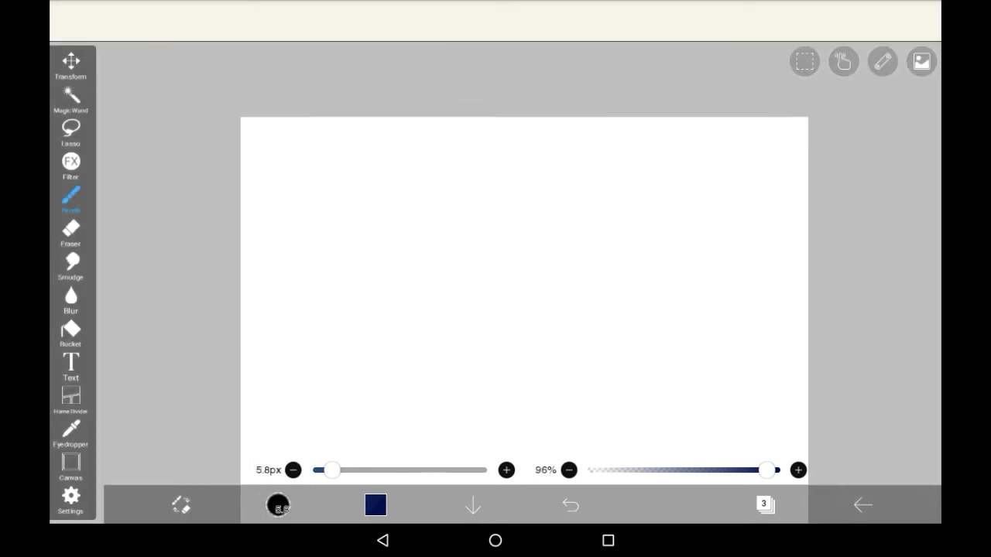
left_click(805, 62)
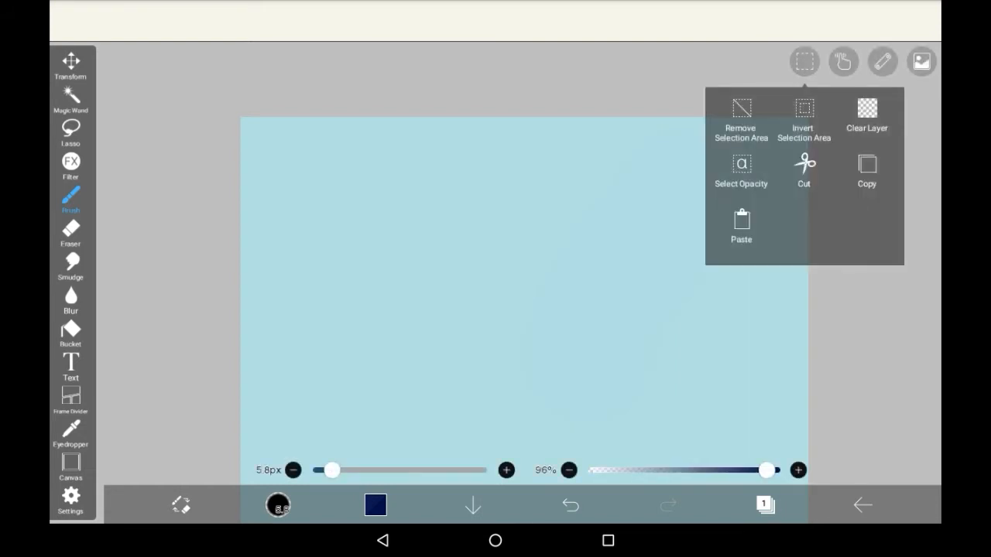
Step: Dismiss the selection actions and redraw the dark-blue doodle face on the light-blue canvas
left_click(71, 62)
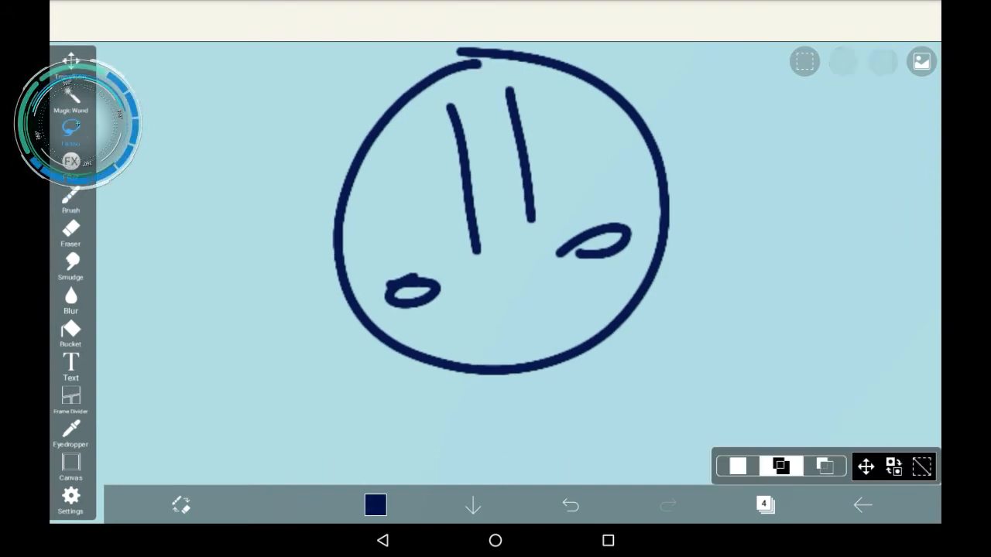
Step: Lasso the right side of the face with its eye, cut it away and remove the selection
left_click_drag(529, 261, 700, 155)
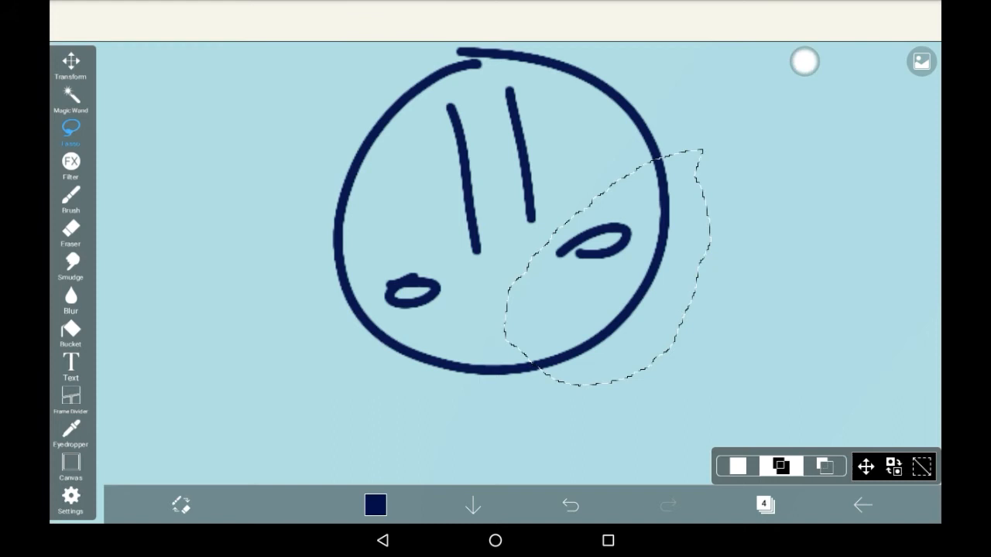
left_click(803, 62)
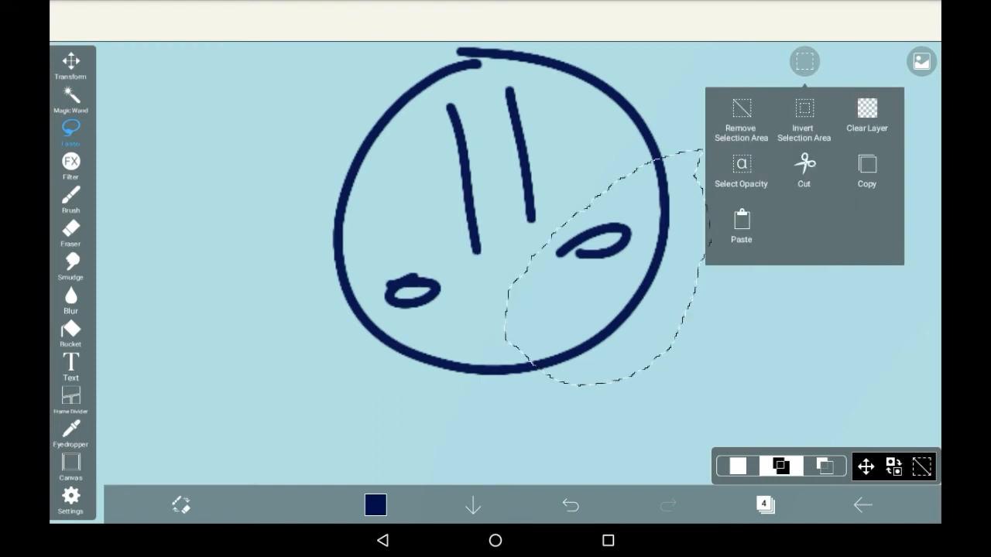
left_click(806, 164)
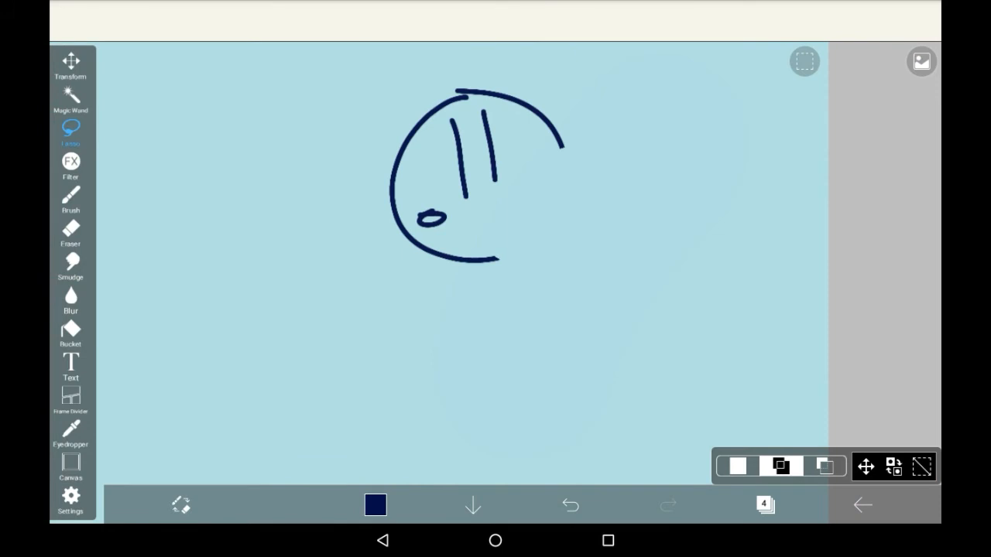
left_click(923, 466)
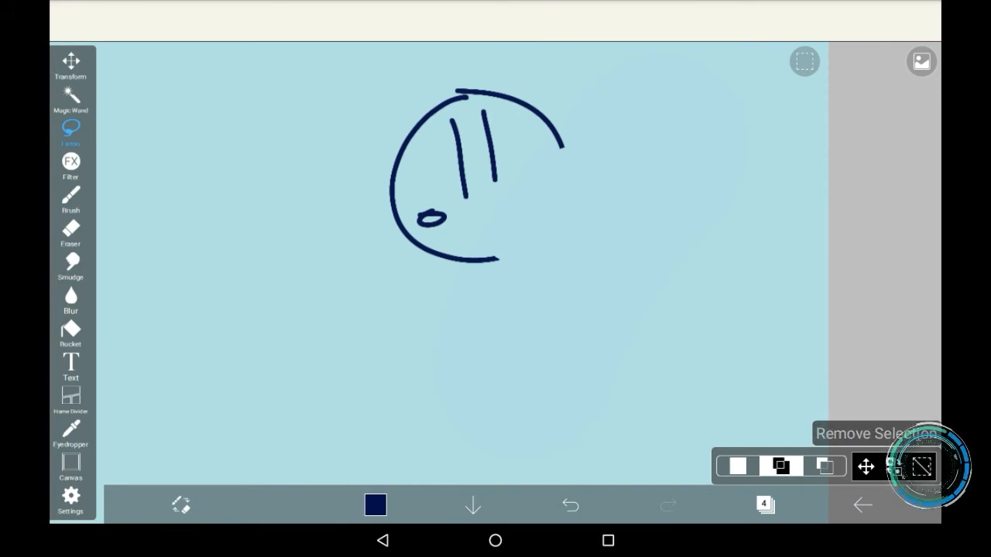
Step: Paste the cut-out piece back in place and confirm so the face is whole again
left_click(802, 62)
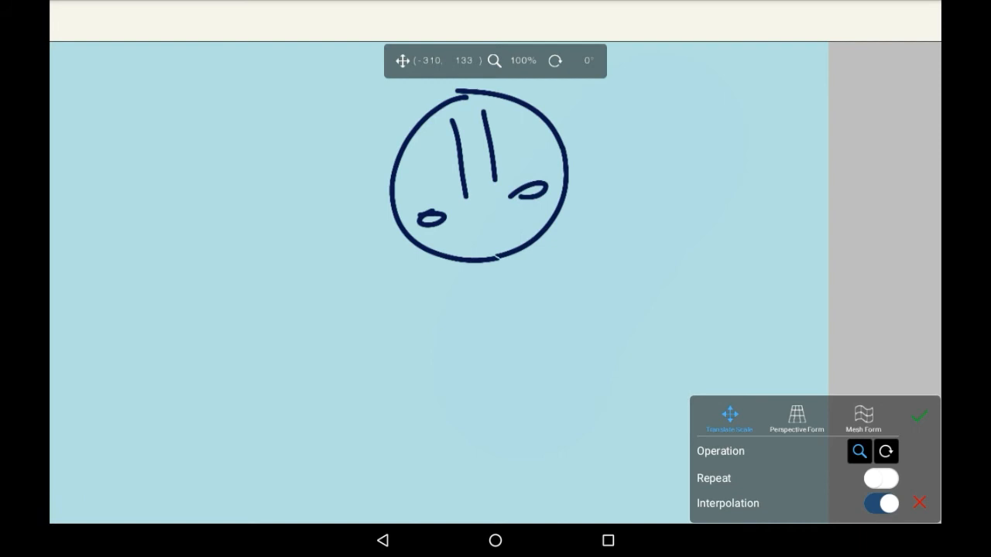
left_click(913, 418)
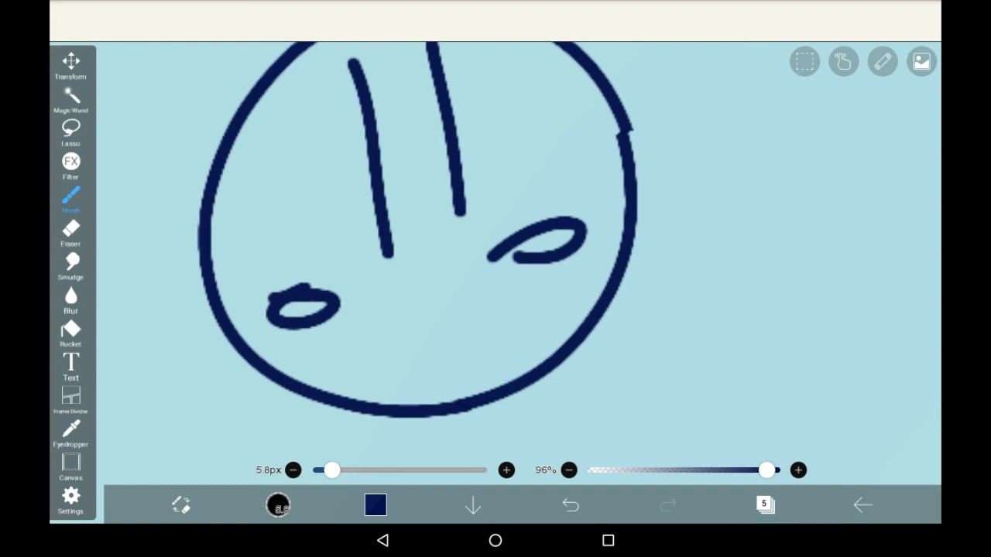
Step: Cut the right side again, paste it back and switch to Perspective Form to reposition it
left_click(72, 128)
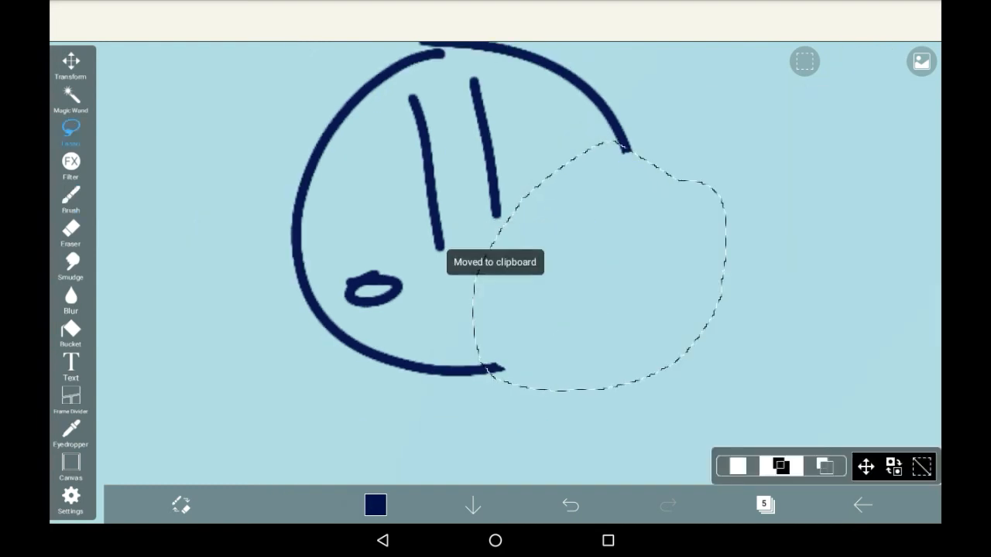
left_click(922, 466)
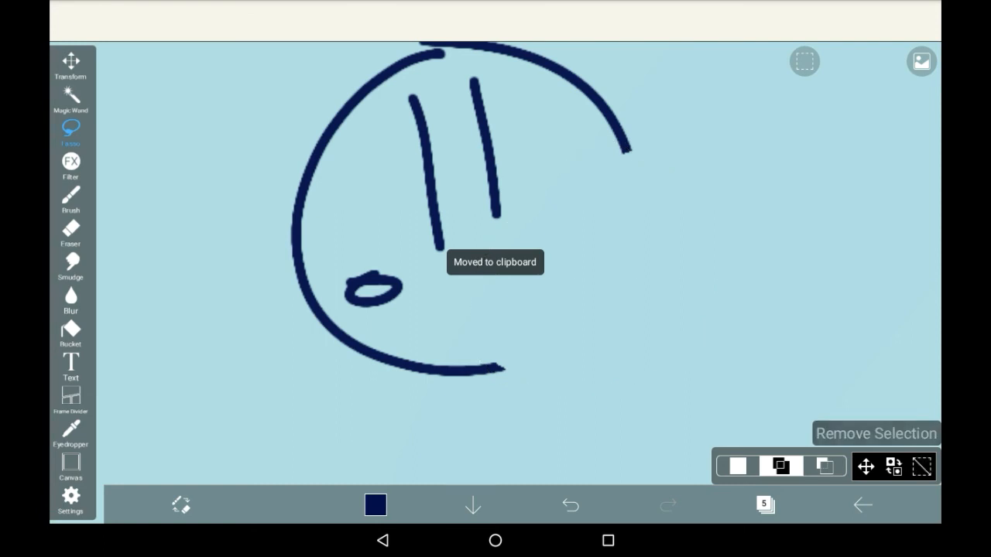
left_click(804, 62)
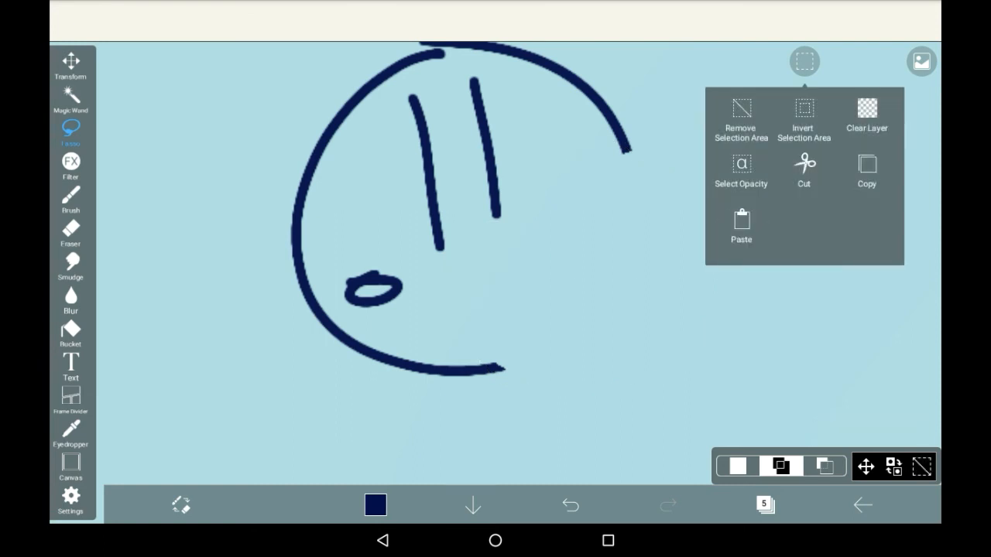
left_click(71, 61)
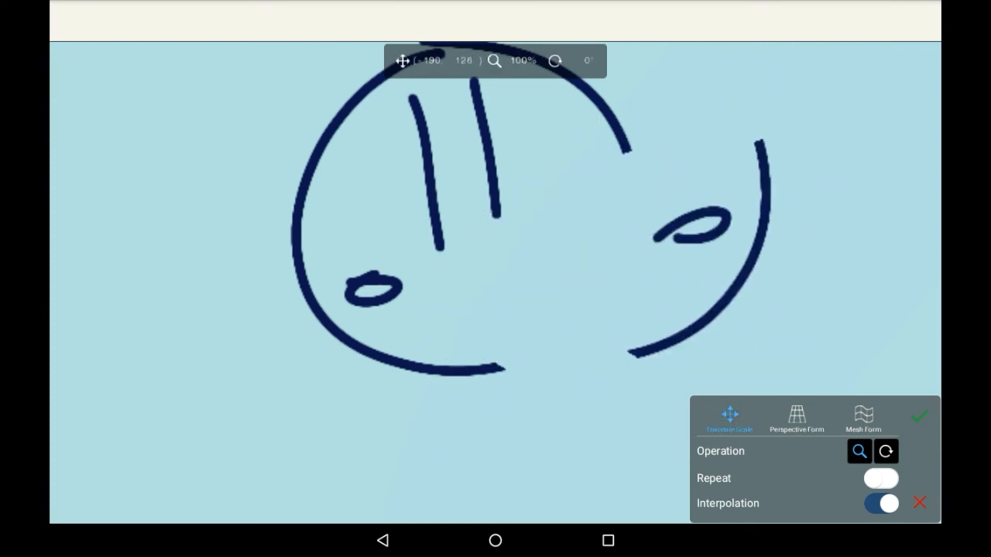
left_click(796, 415)
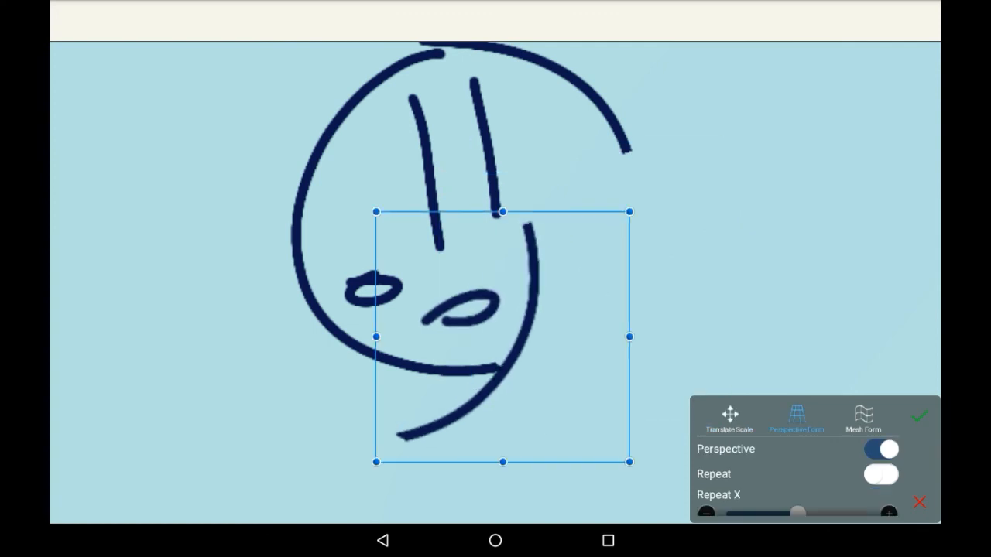